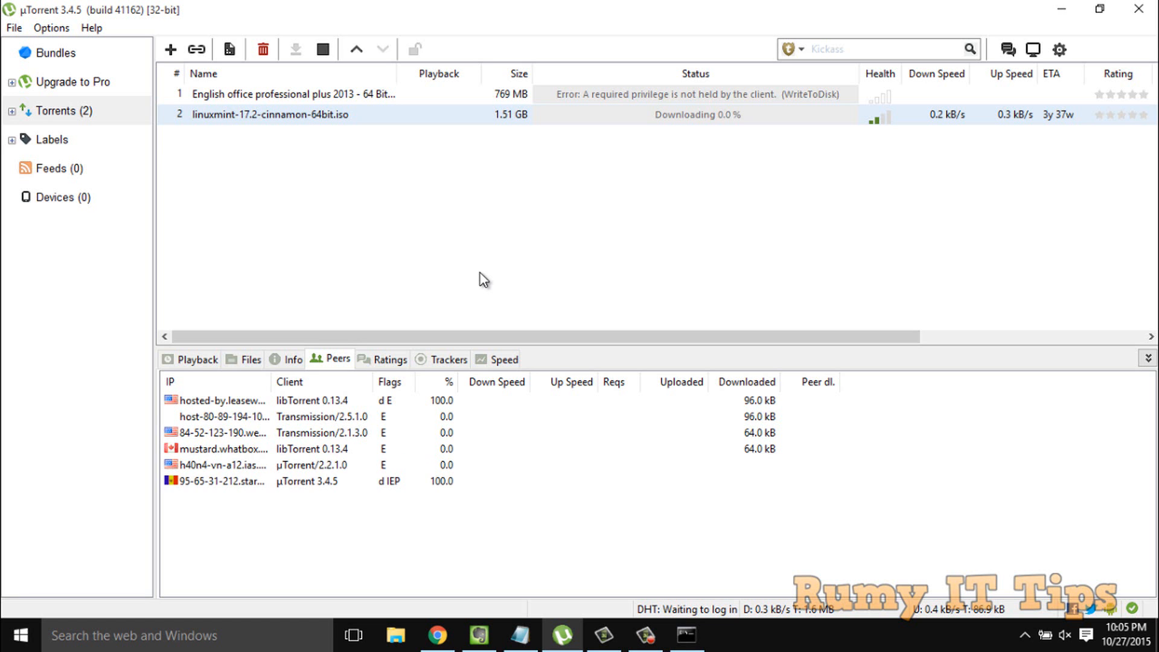
- Select the Linux Mint torrent and watch it fall into the WriteToDisk privilege error
click(322, 48)
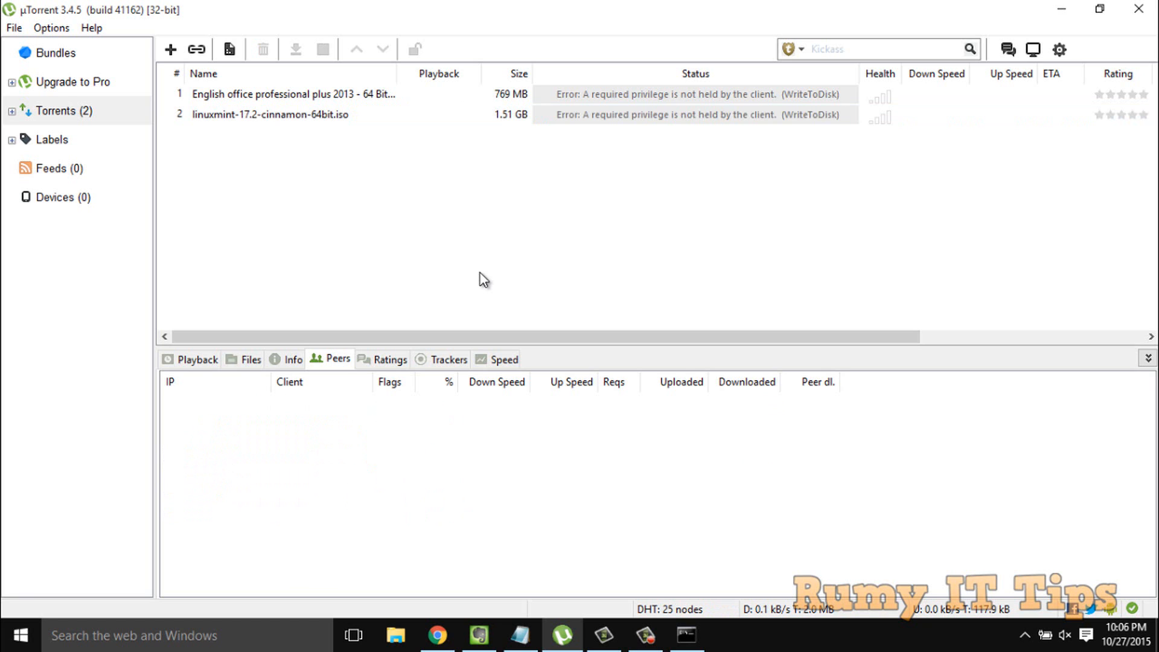
- In Preferences > Directories, enable a custom folder for new downloads
click(51, 28)
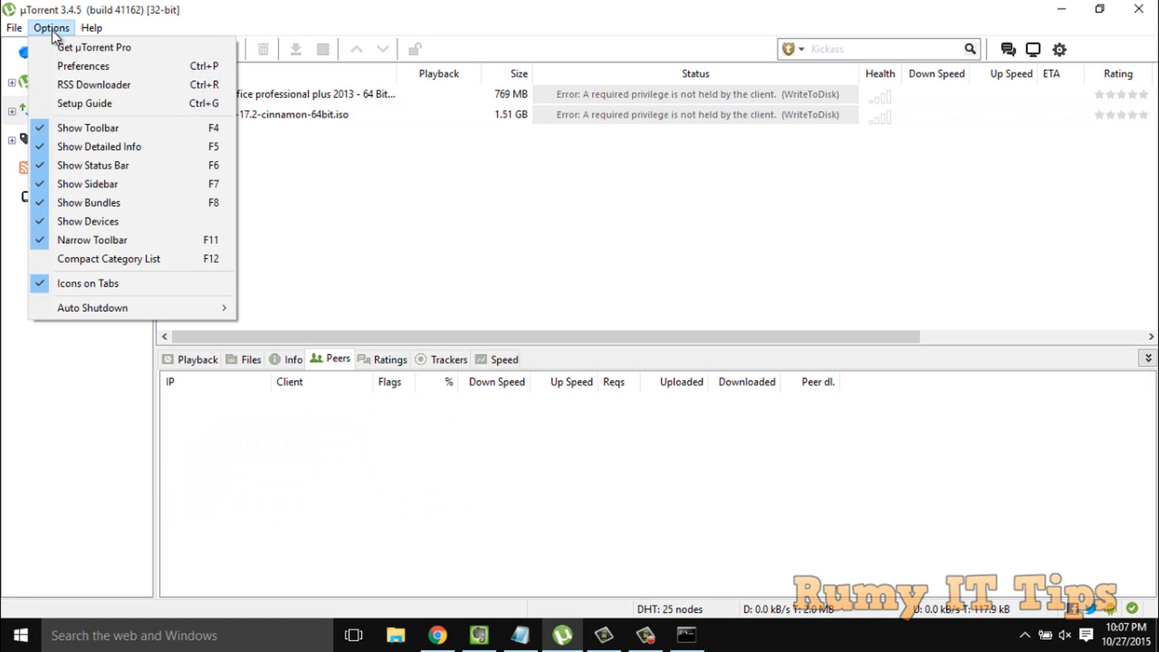
mouse_move(140, 65)
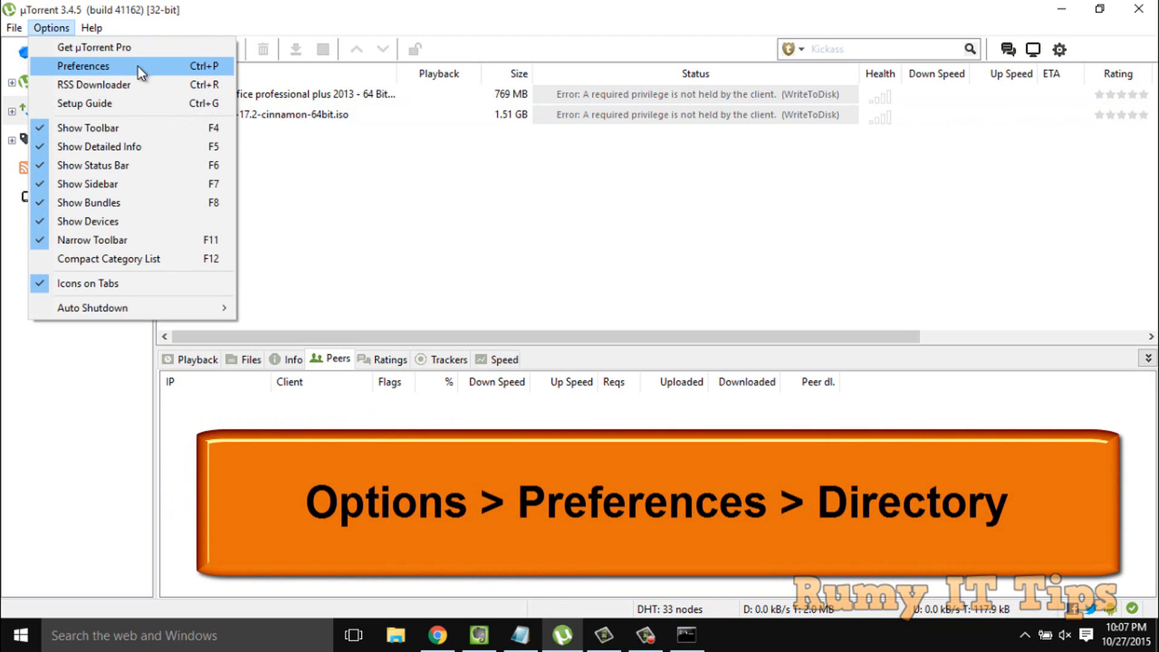
click(83, 65)
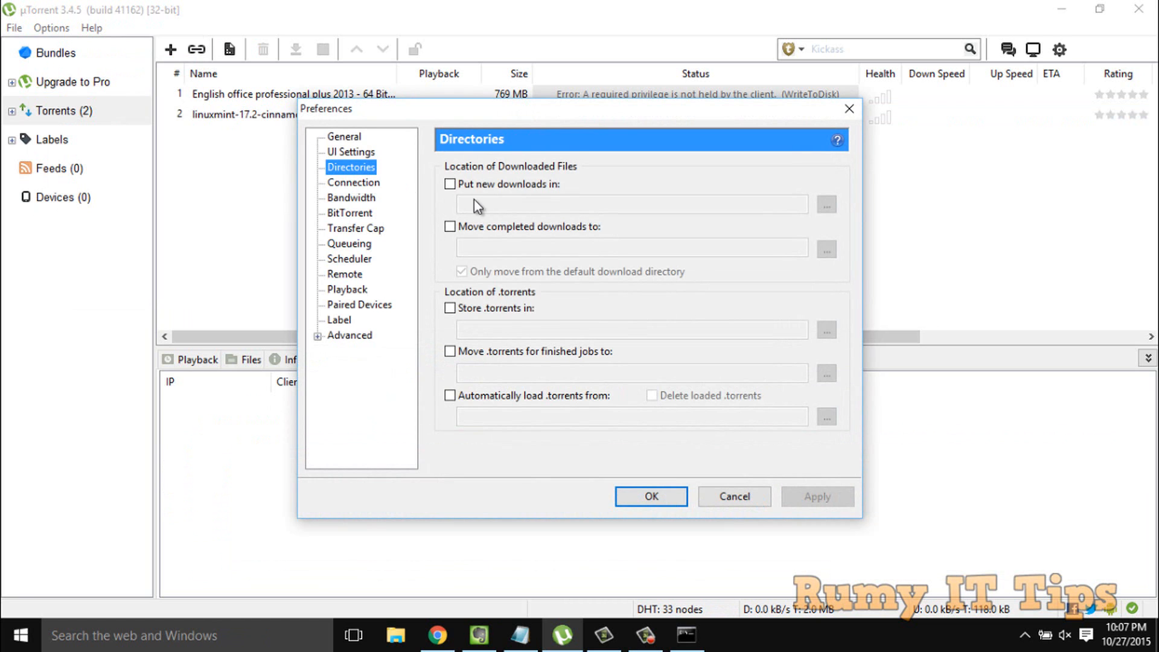
click(449, 183)
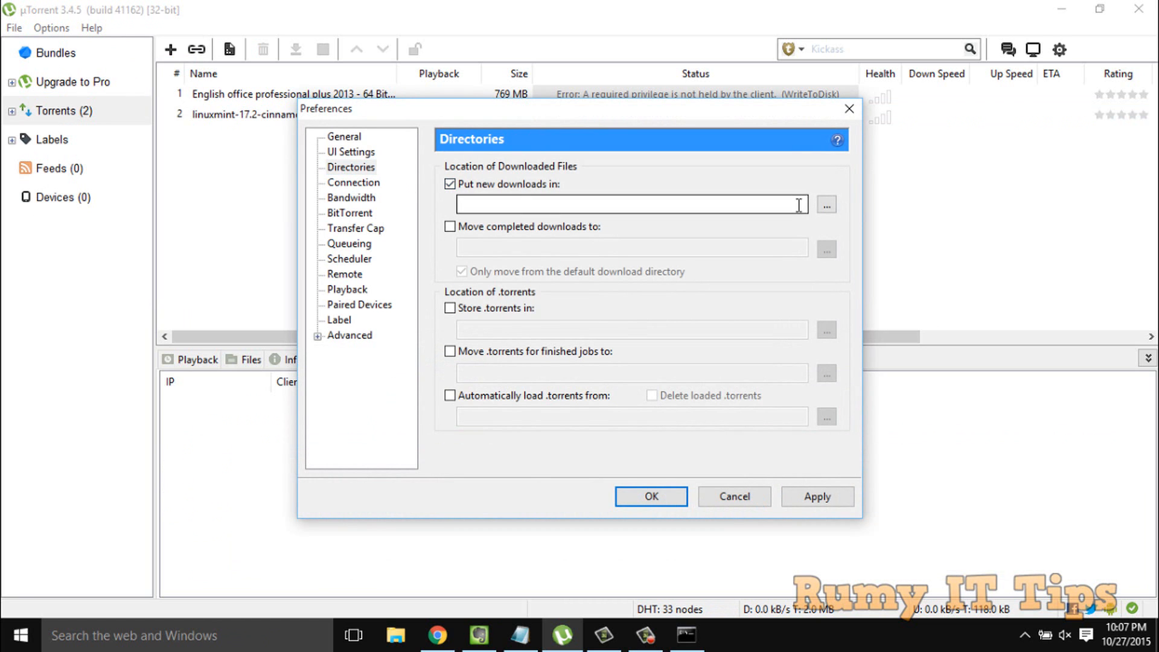
- Choose the E:\ drive as the new-downloads folder and save the preferences
click(825, 206)
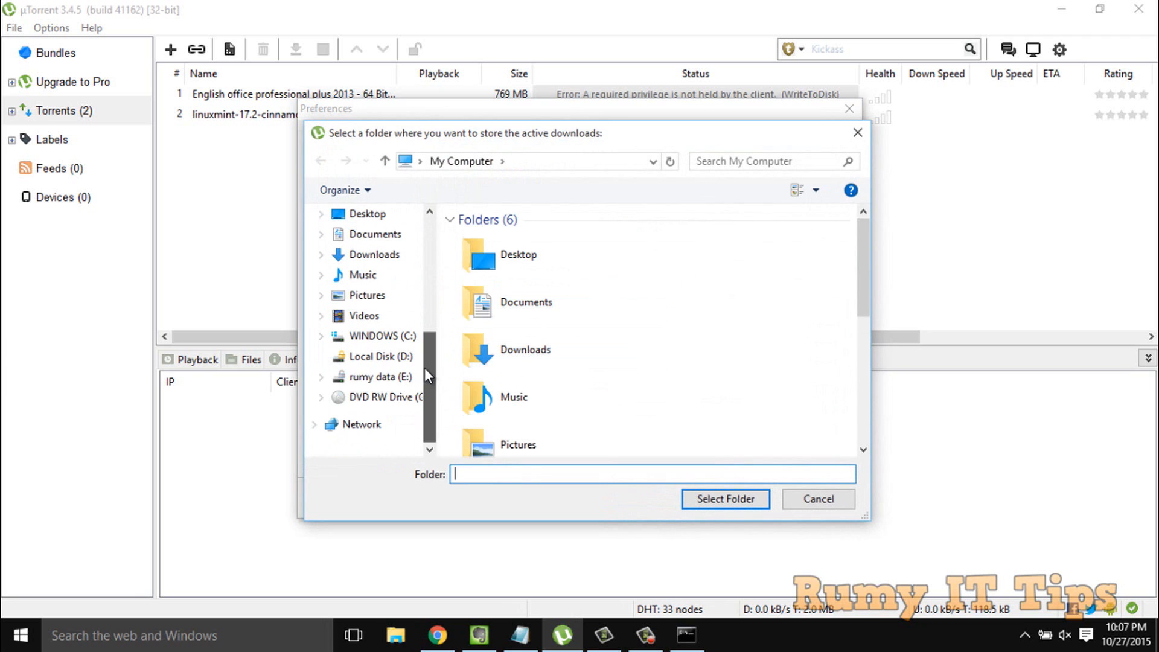
click(377, 377)
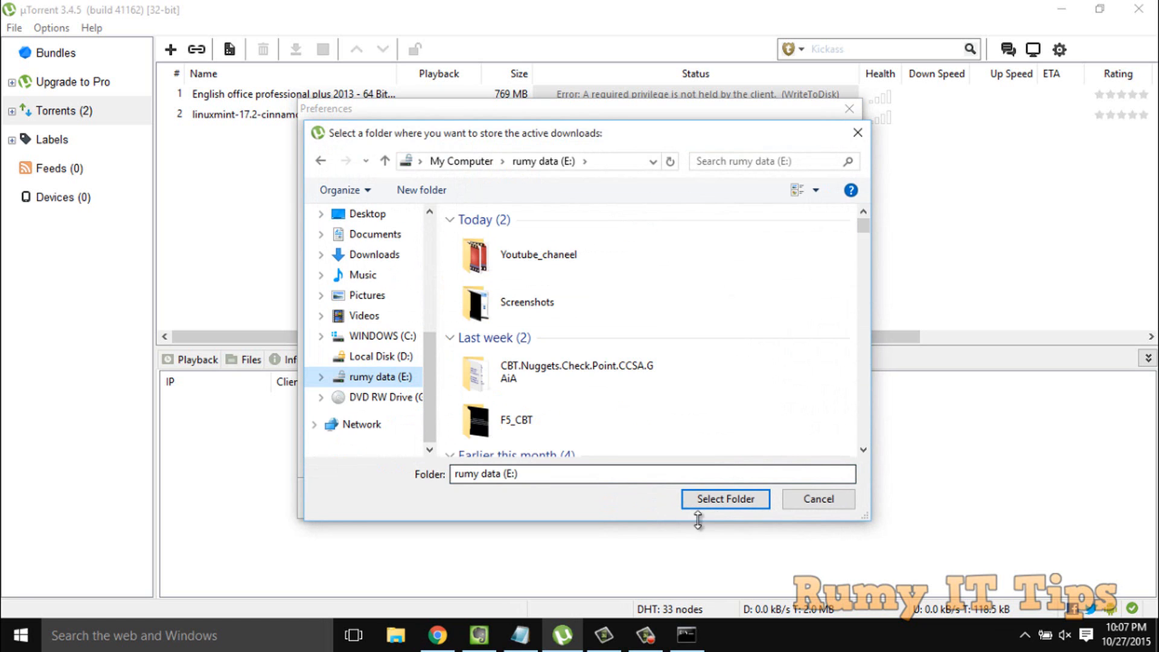
click(724, 498)
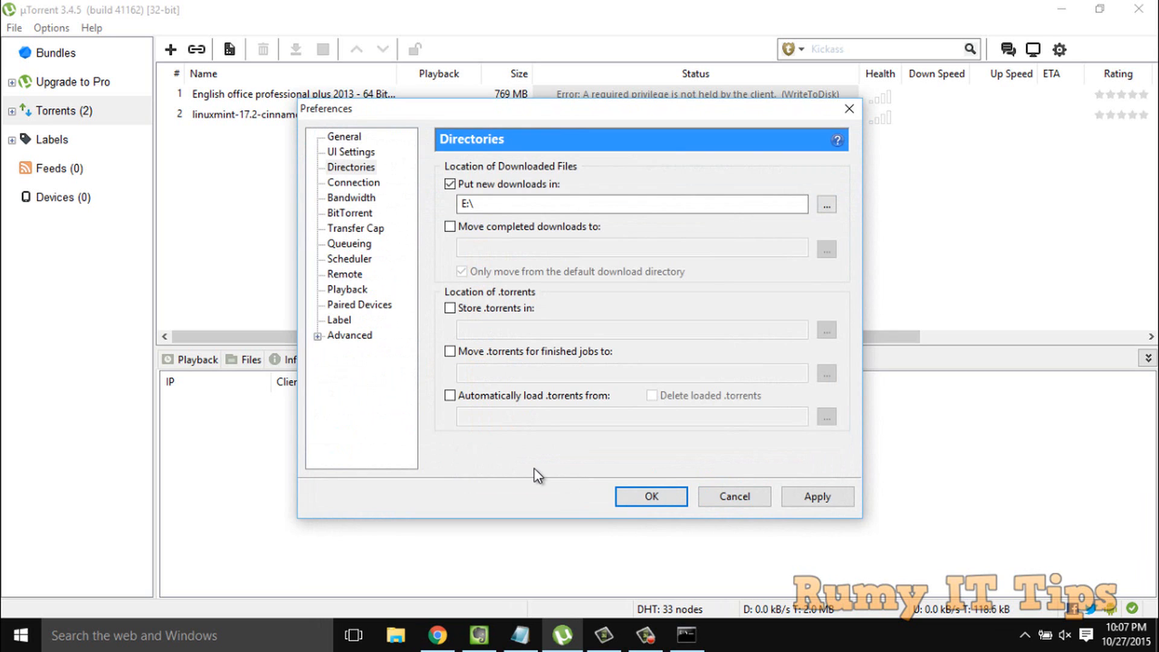
mouse_move(587, 479)
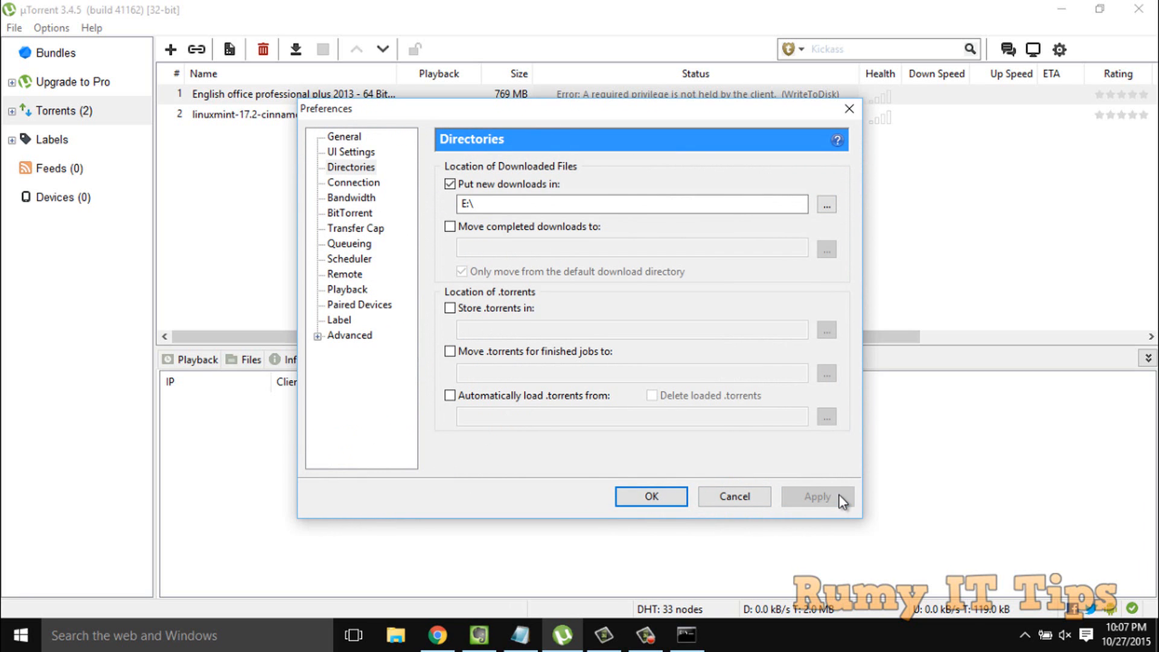
click(651, 496)
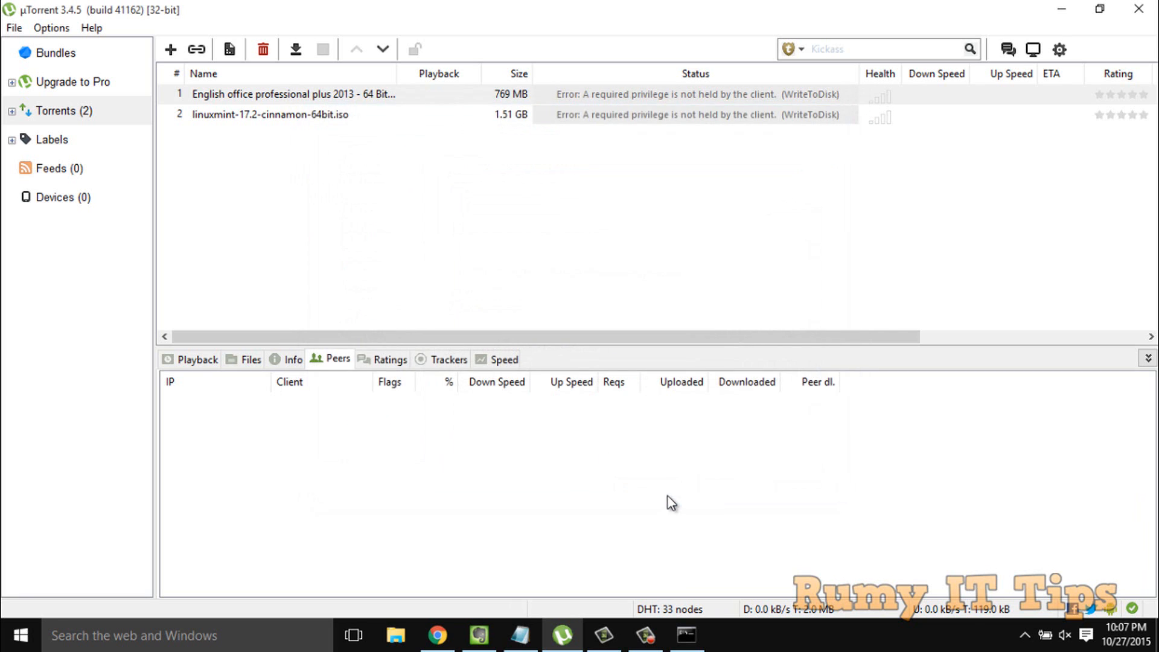
mouse_move(263, 118)
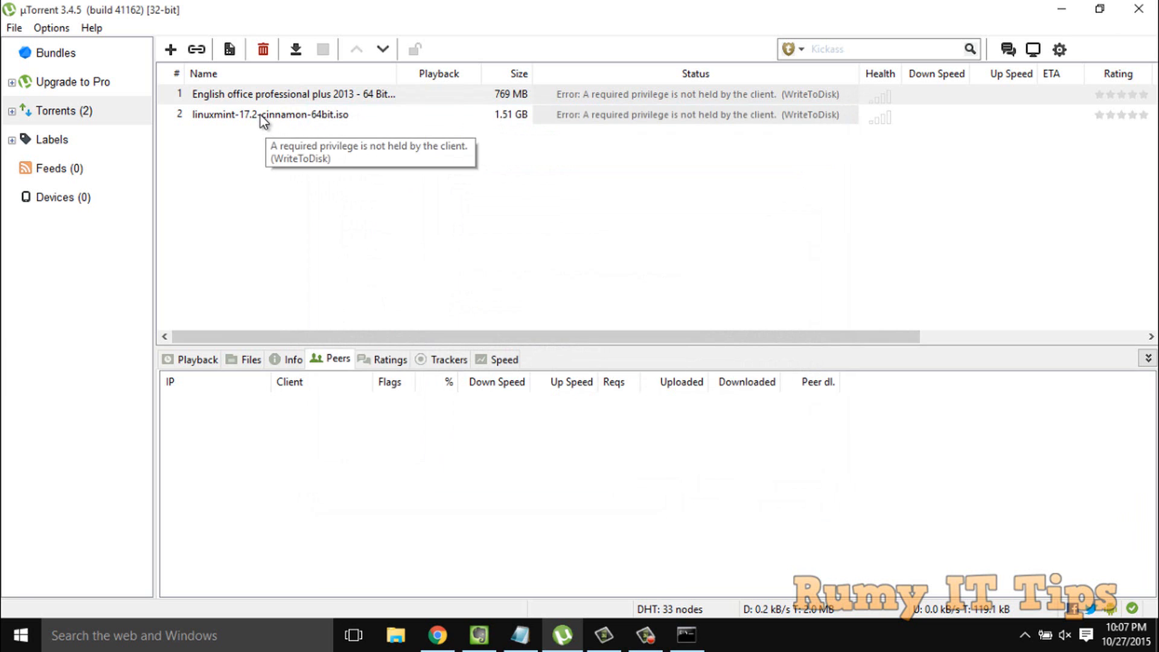
right_click(272, 115)
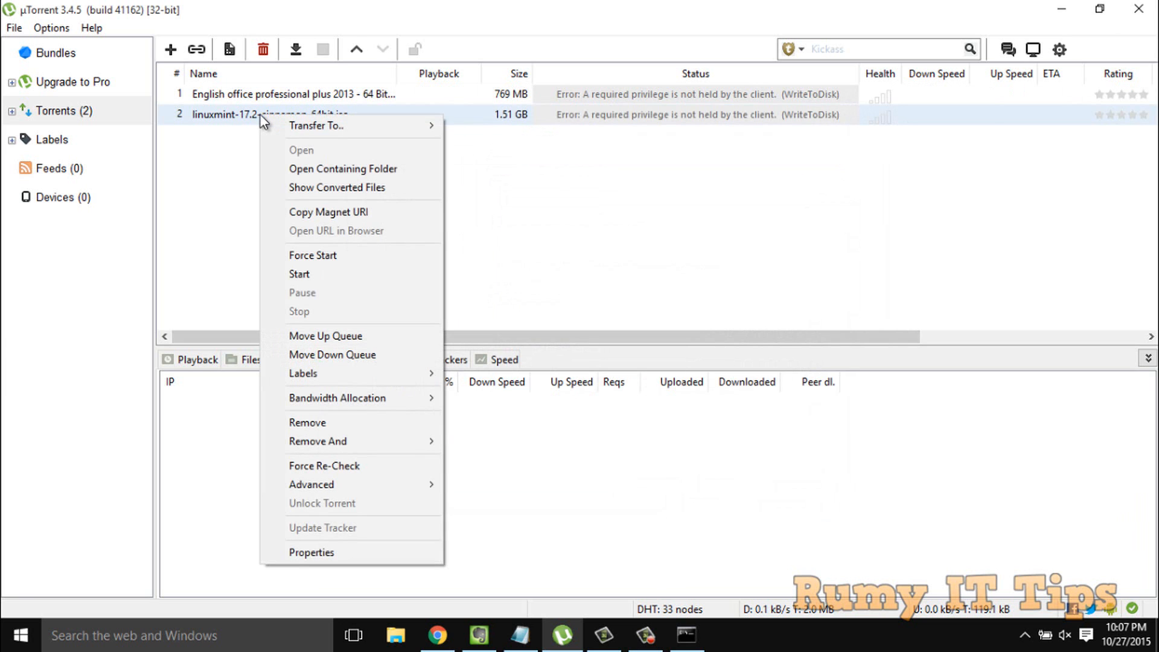
click(298, 274)
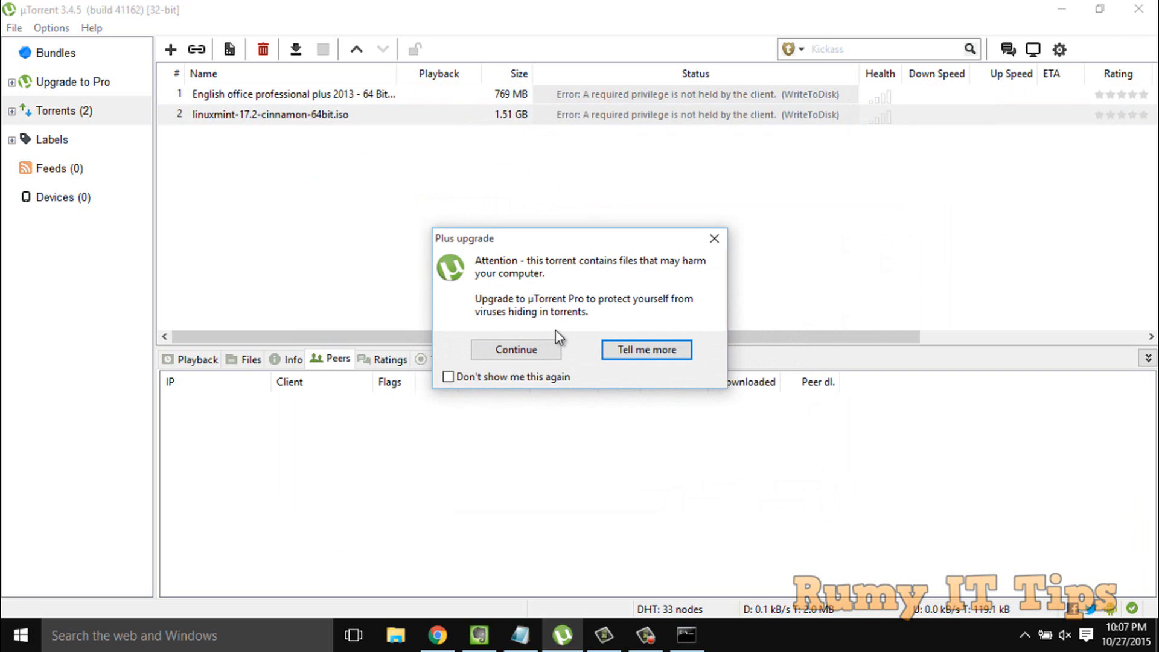
click(516, 349)
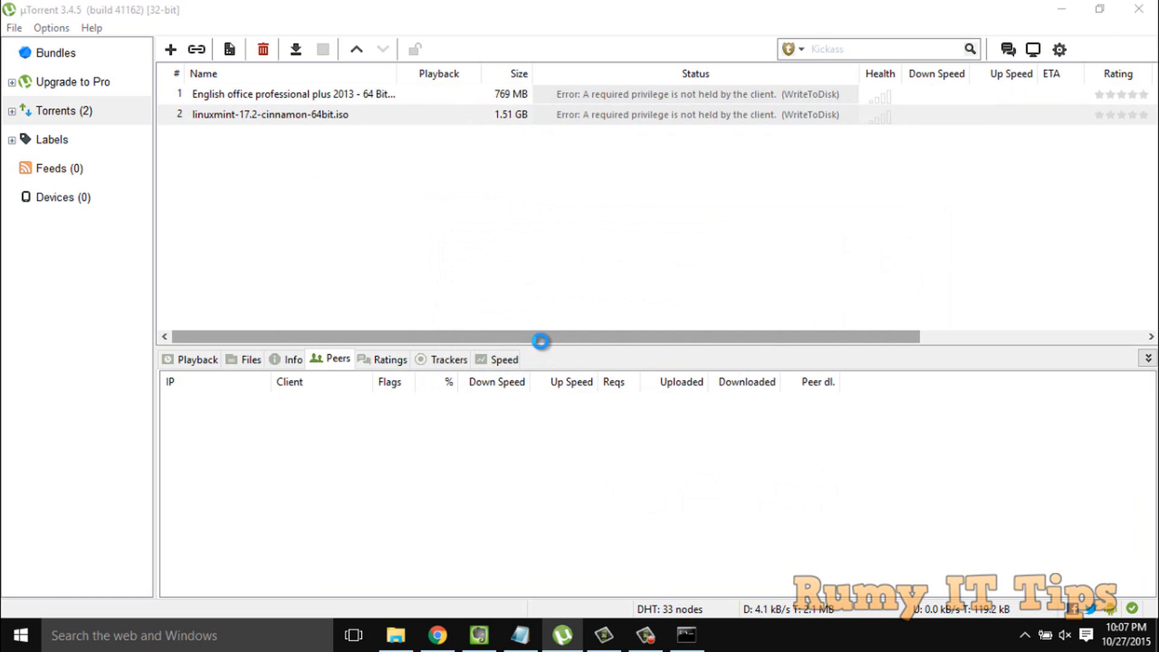
click(396, 636)
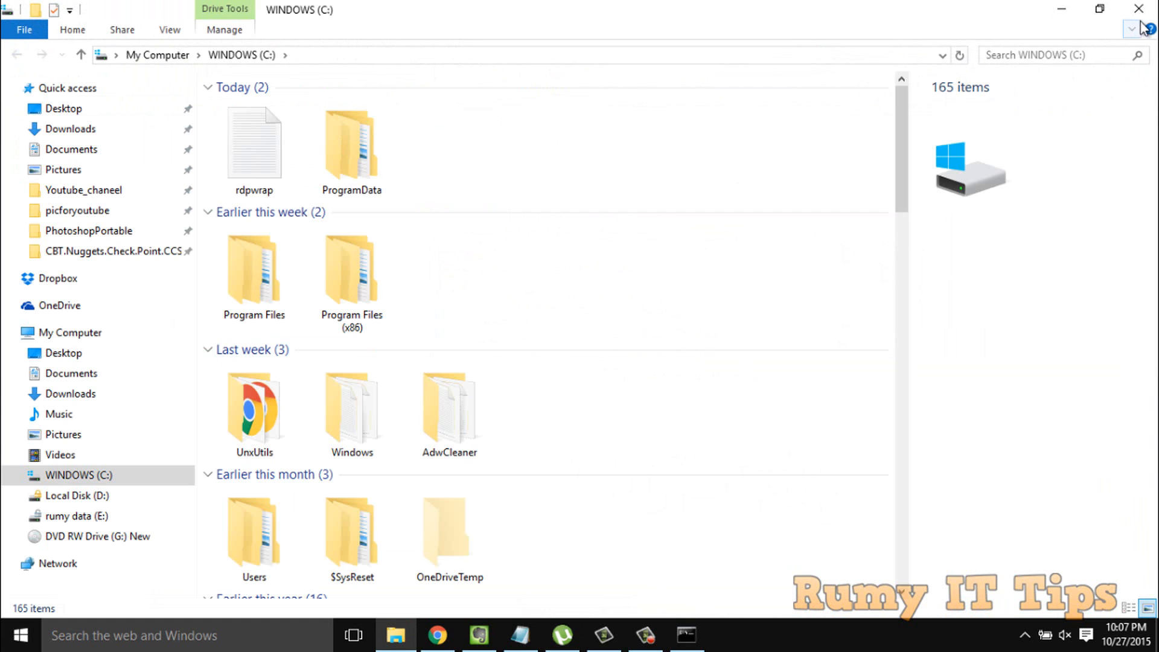
click(561, 635)
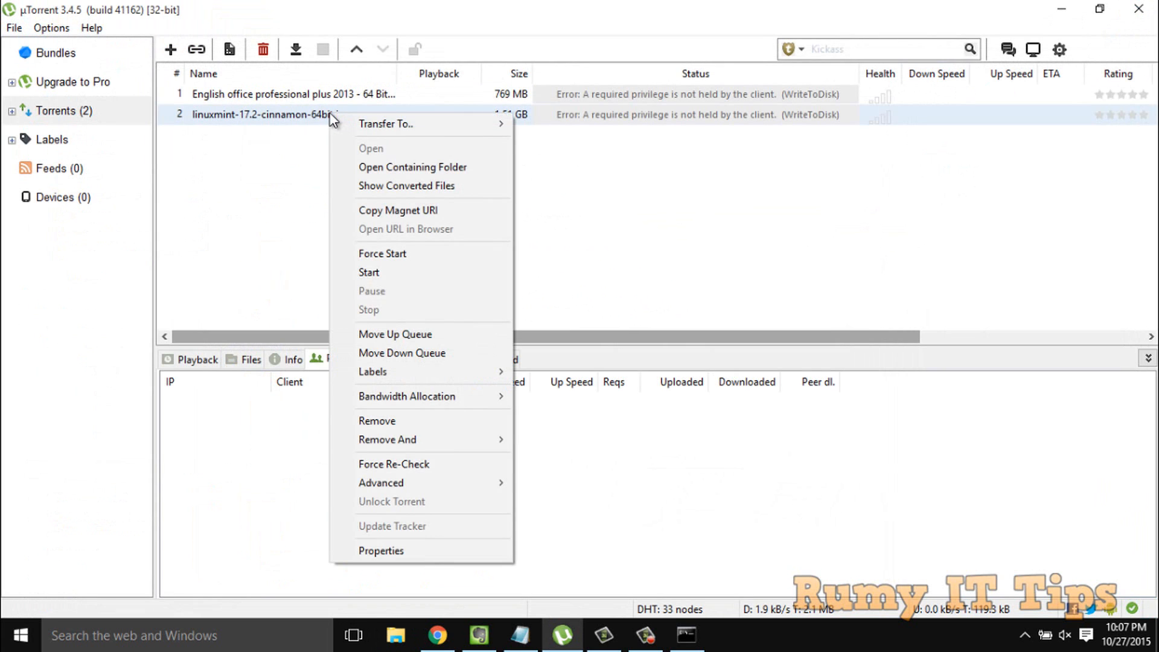
click(381, 550)
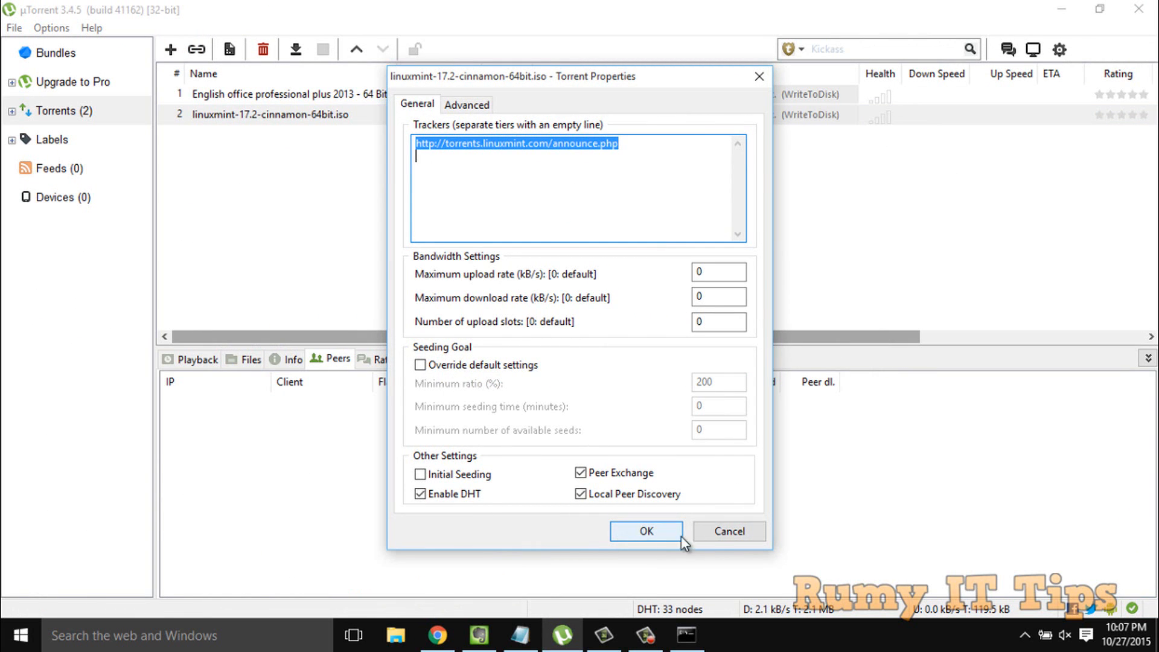
click(643, 531)
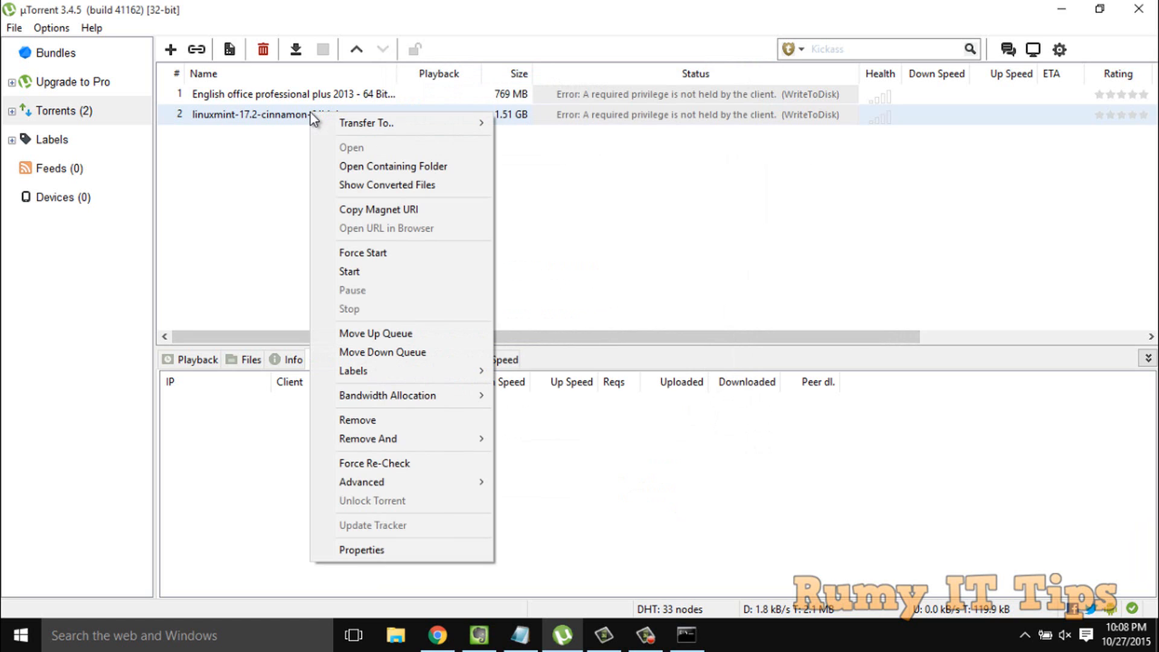
mouse_move(400, 420)
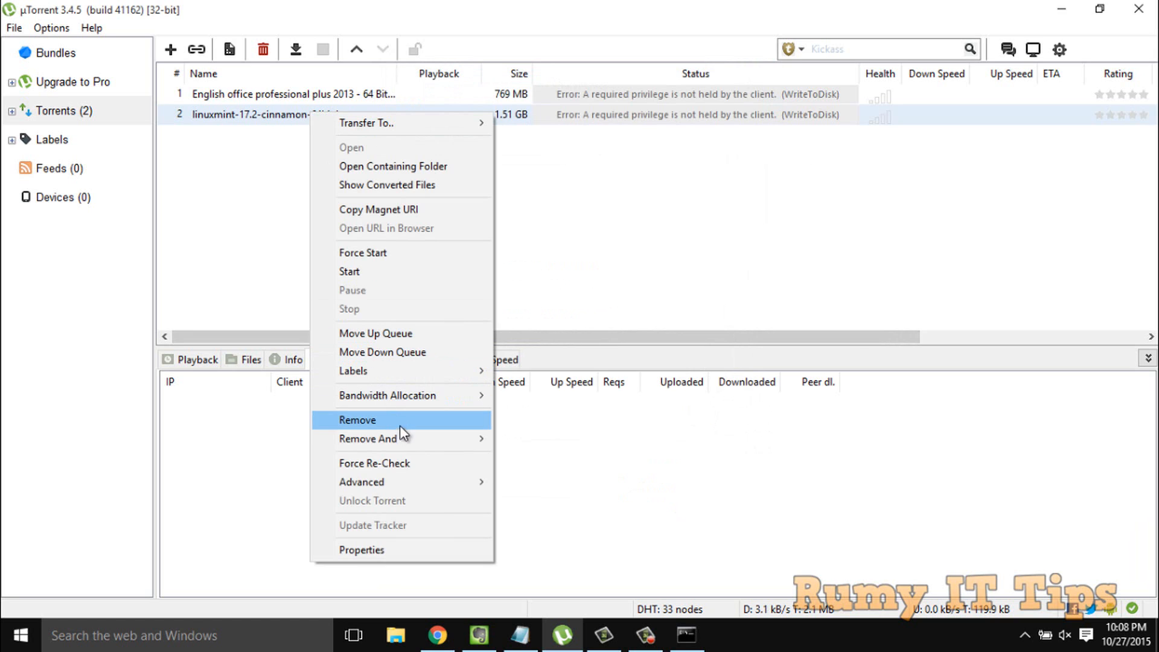
mouse_move(373, 438)
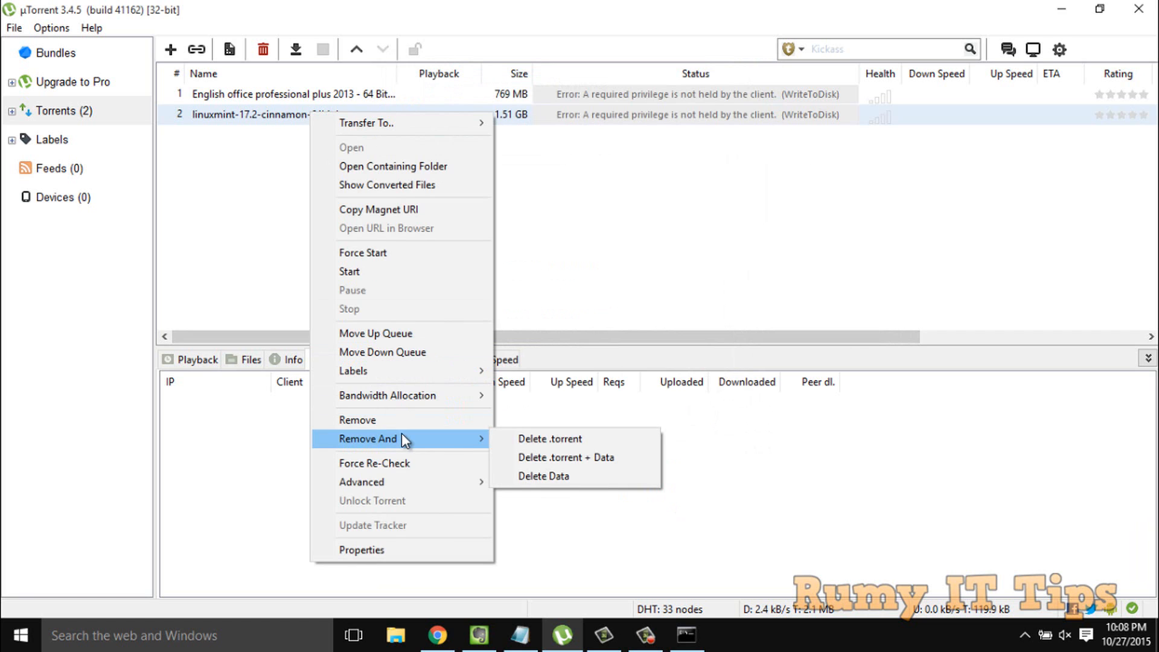
mouse_move(575, 458)
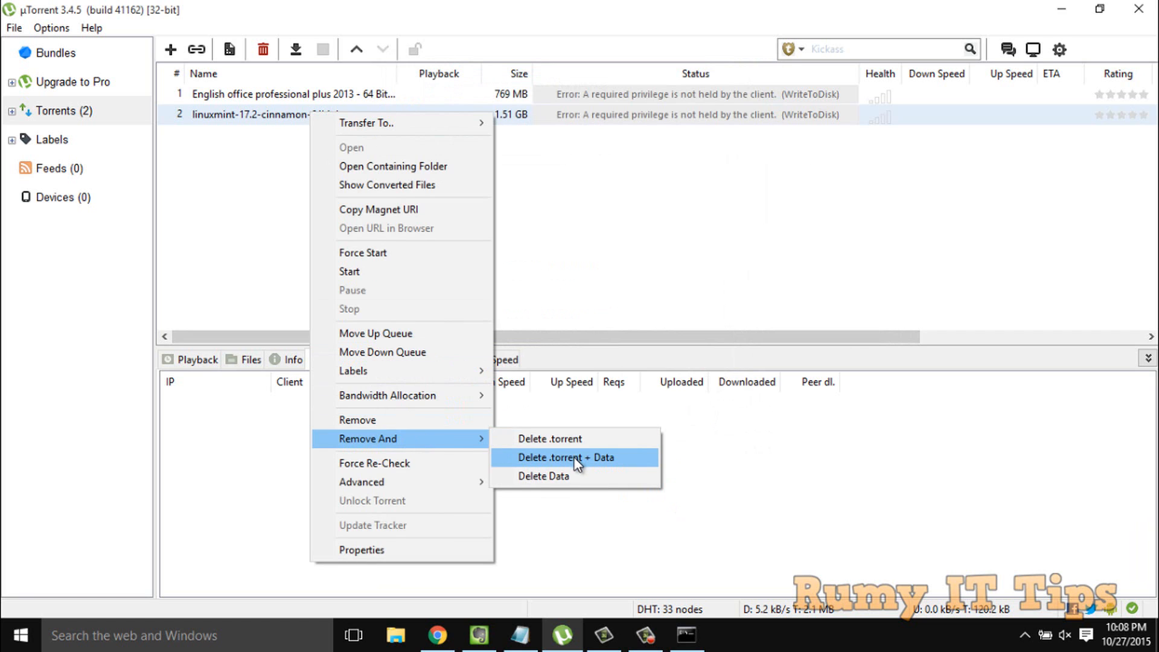
- Delete the Linux Mint torrent with its data, then select its .torrent file in Downloads
click(565, 457)
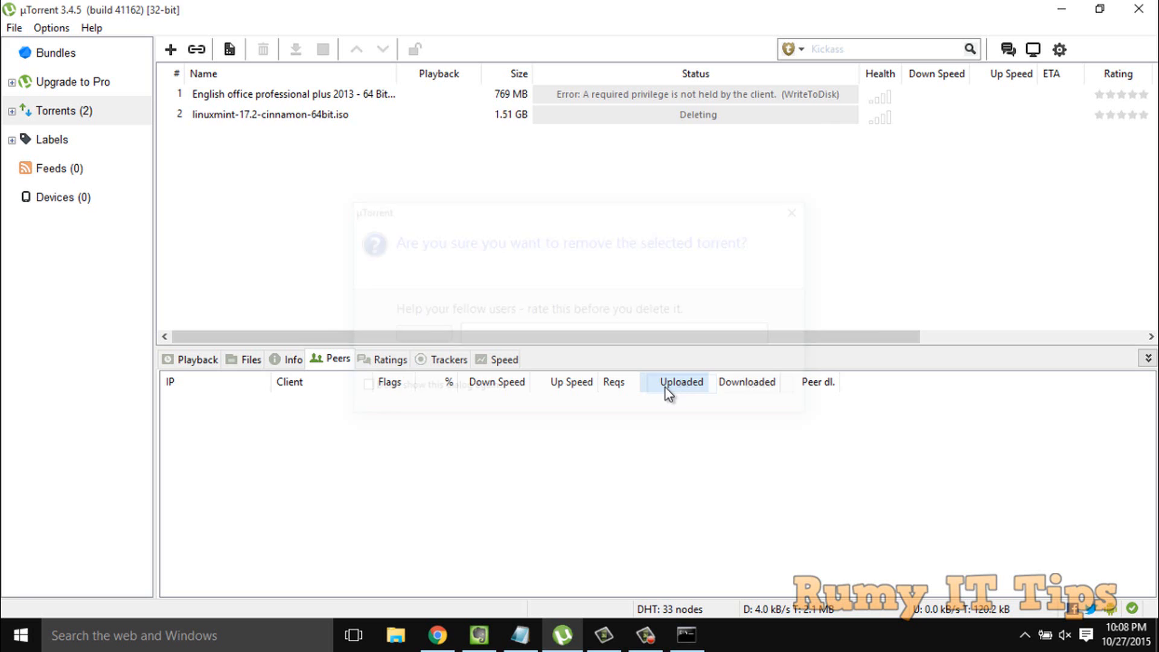
click(396, 634)
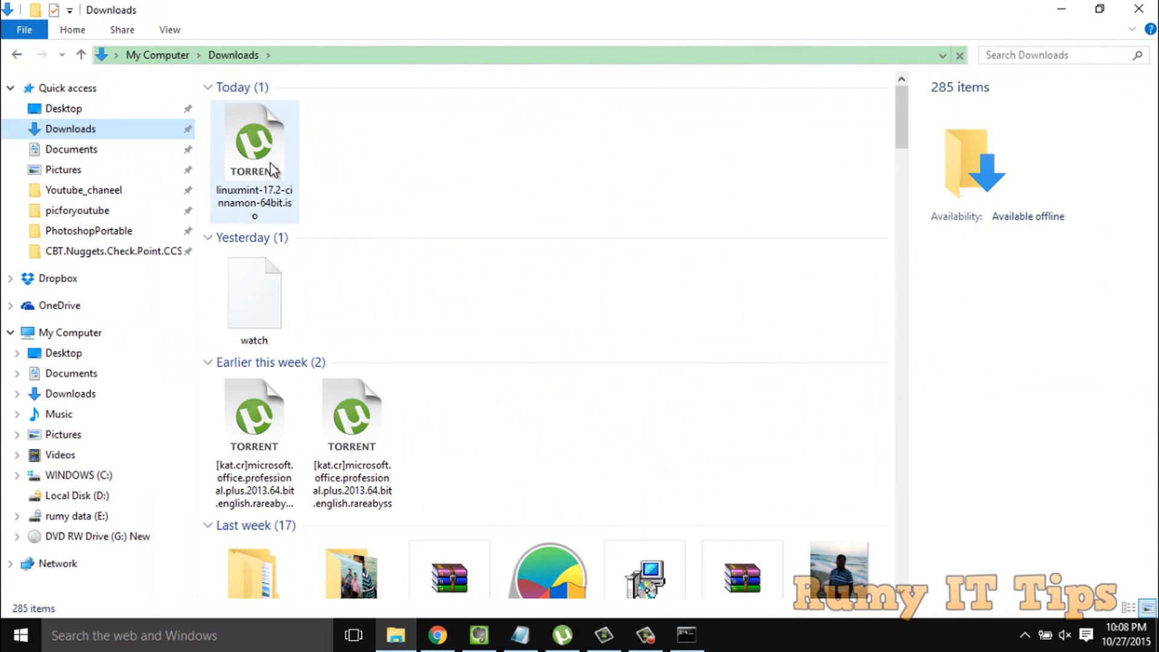
click(255, 140)
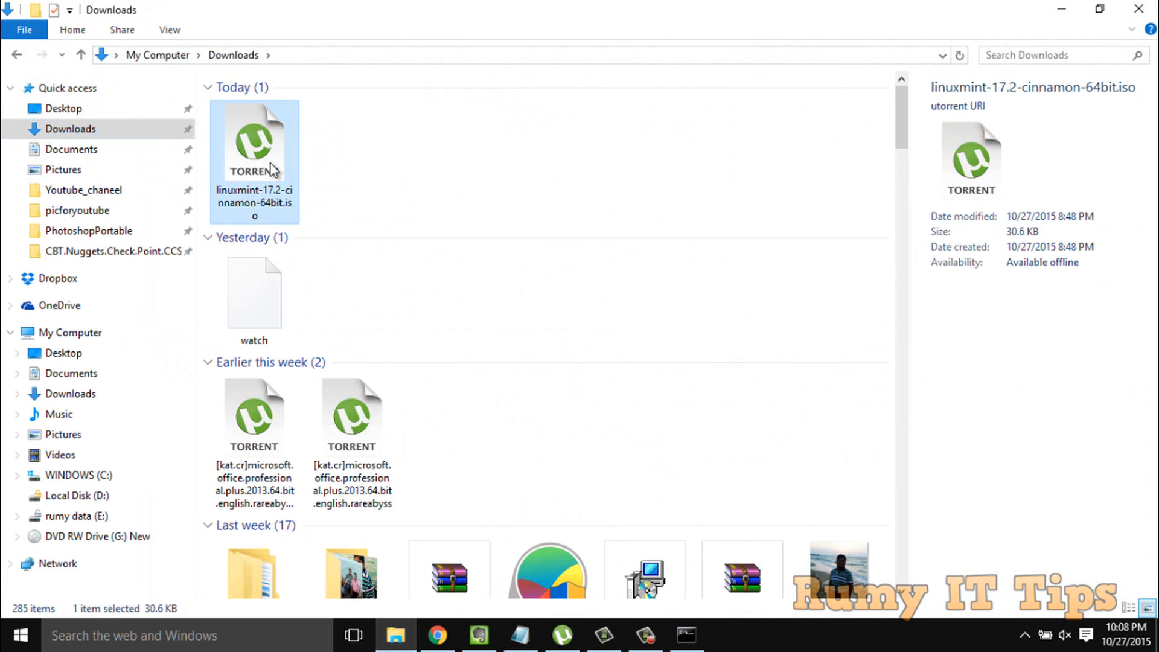
- Add the Linux Mint .torrent again with Save In left as E:\ so it starts downloading
double_click(254, 140)
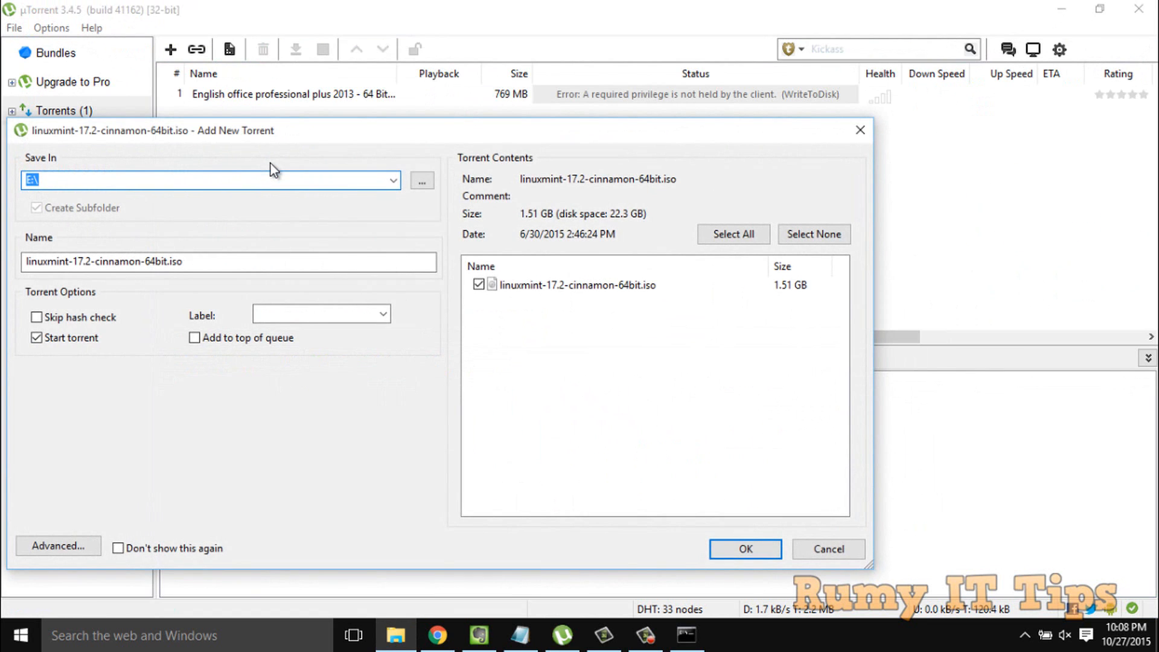
mouse_move(745, 548)
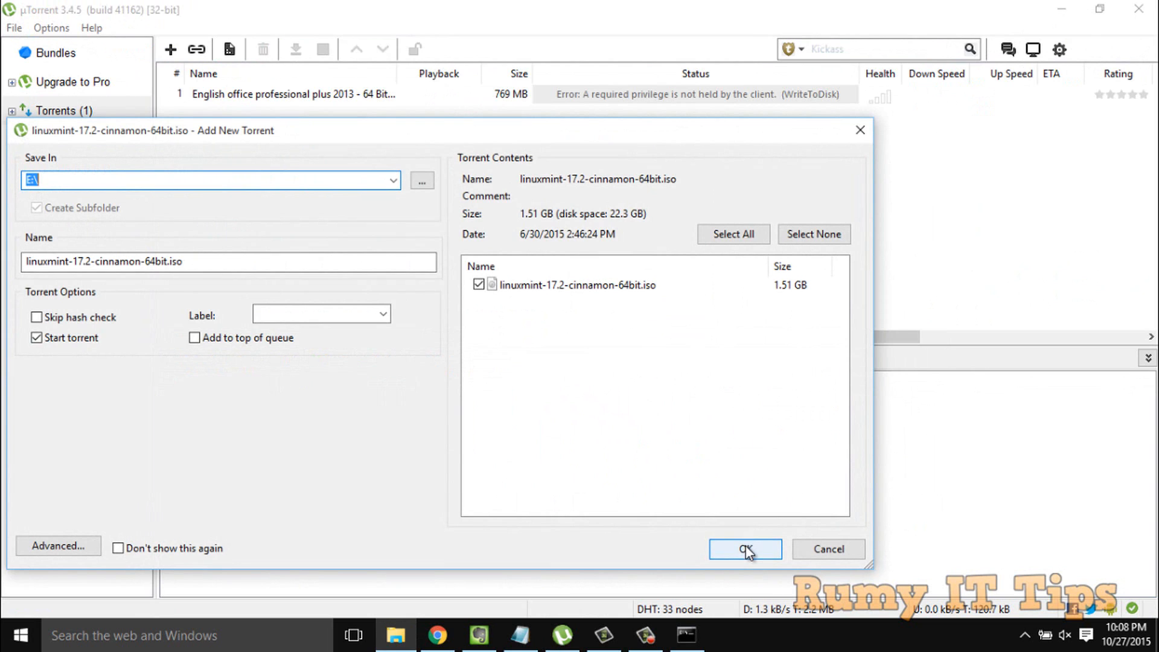
click(745, 548)
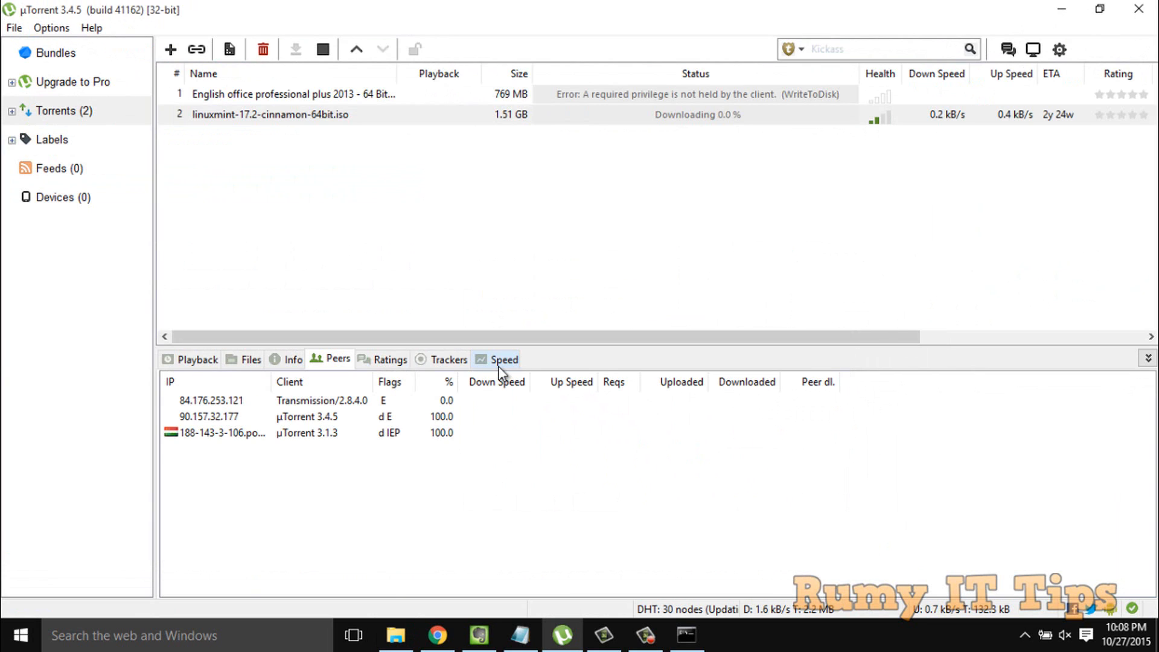